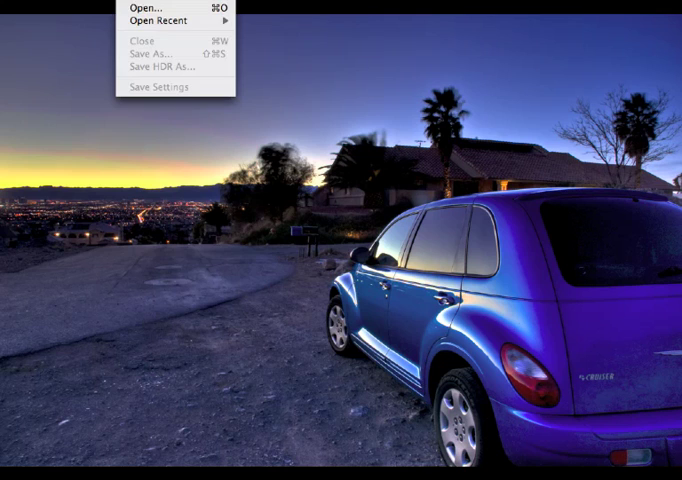
# Open car.hdr from the HDR Images folder through the File menu.
pyautogui.click(143, 9)
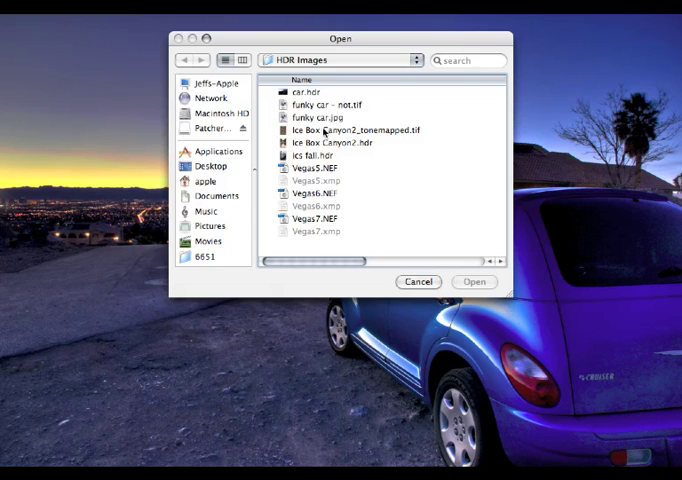
pyautogui.click(300, 89)
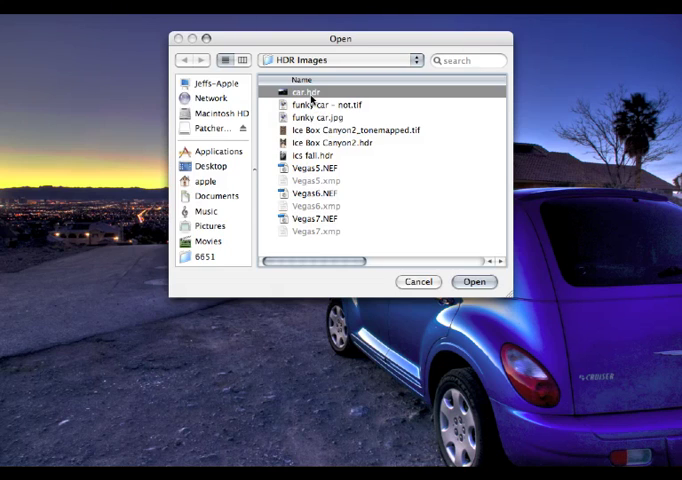
pyautogui.click(473, 281)
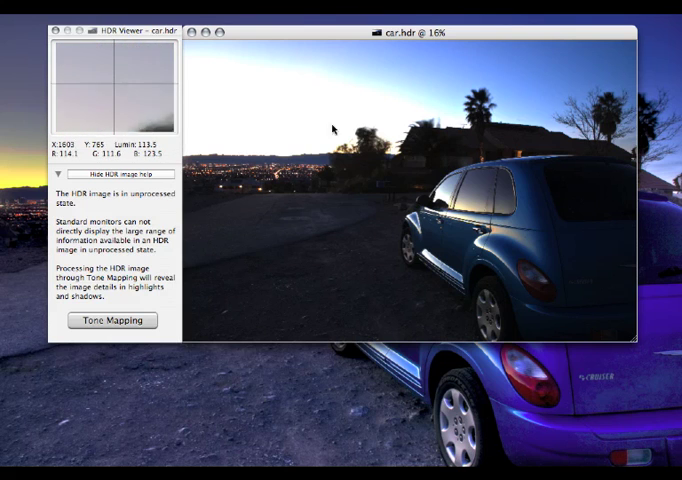
pyautogui.moveTo(298, 148)
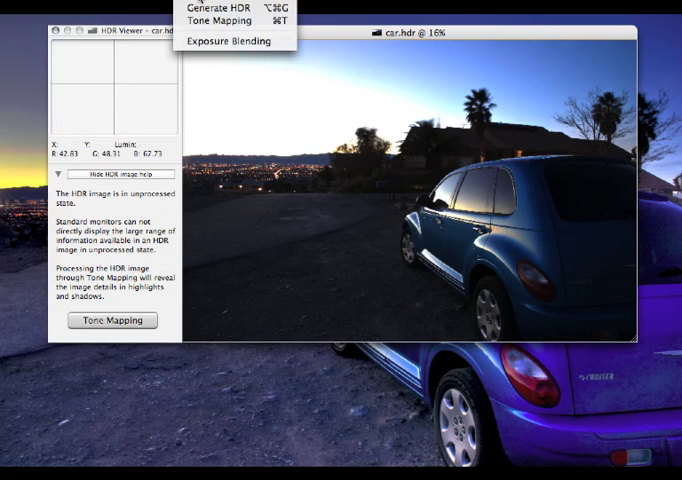
pyautogui.moveTo(206, 23)
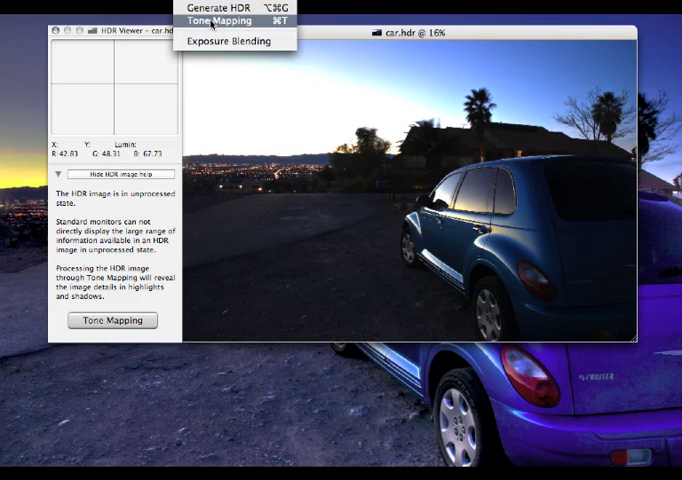
# Start Process > Tone Mapping to show Details Enhancer settings and a live preview.
pyautogui.click(226, 20)
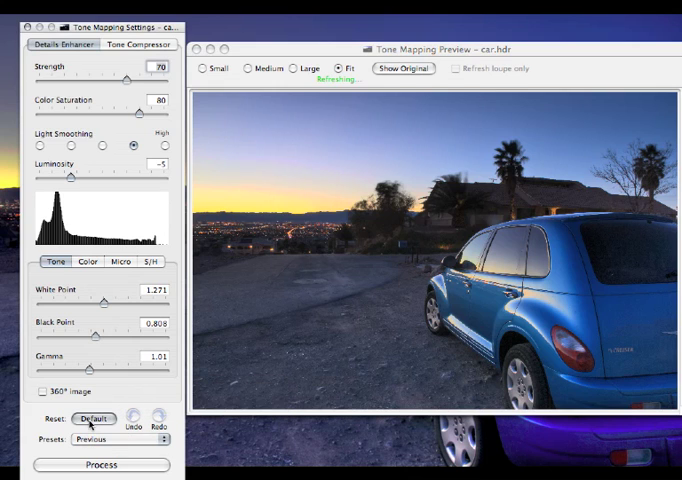
# Reset tone mapping settings to Default and raise Color Saturation from 46 to 79.
pyautogui.click(93, 420)
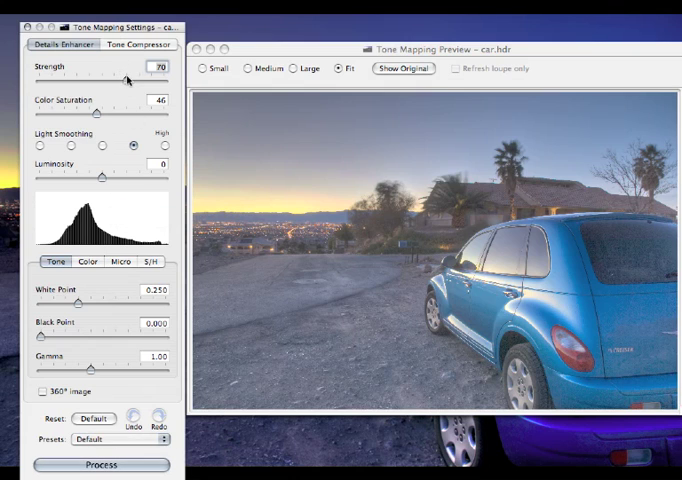
pyautogui.moveTo(128, 82)
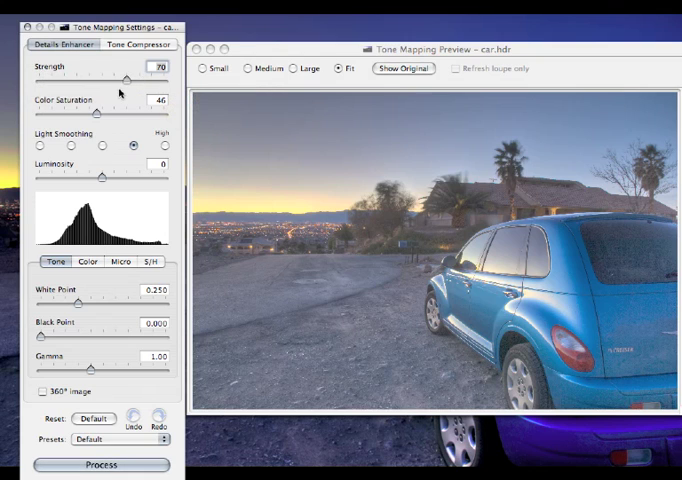
pyautogui.moveTo(128, 128)
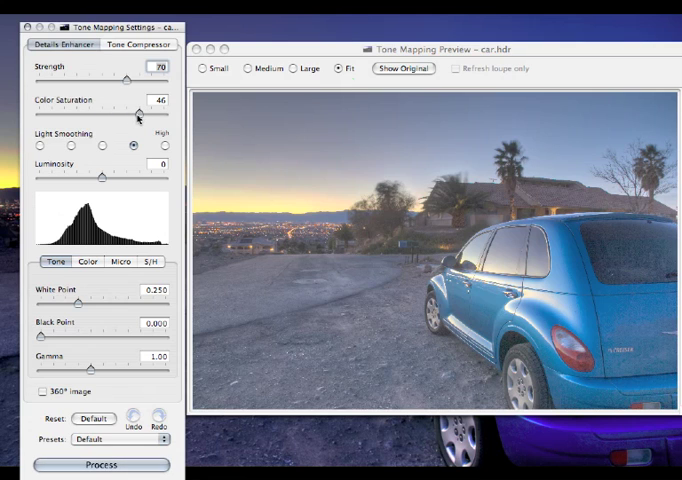
pyautogui.moveTo(130, 108); pyautogui.dragTo(160, 108)
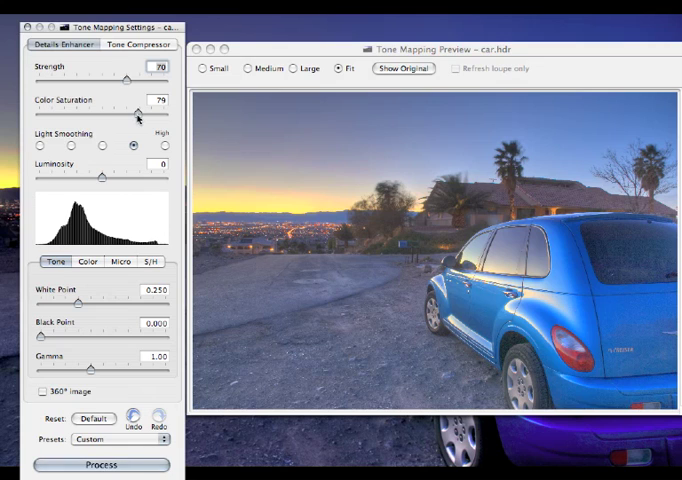
pyautogui.moveTo(100, 152)
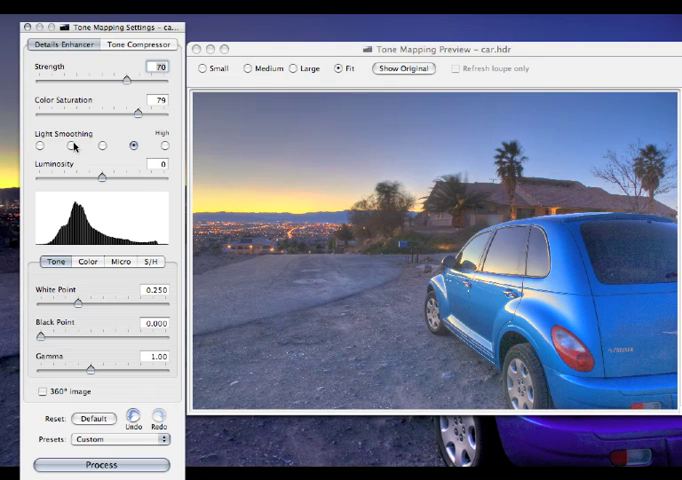
pyautogui.moveTo(100, 147)
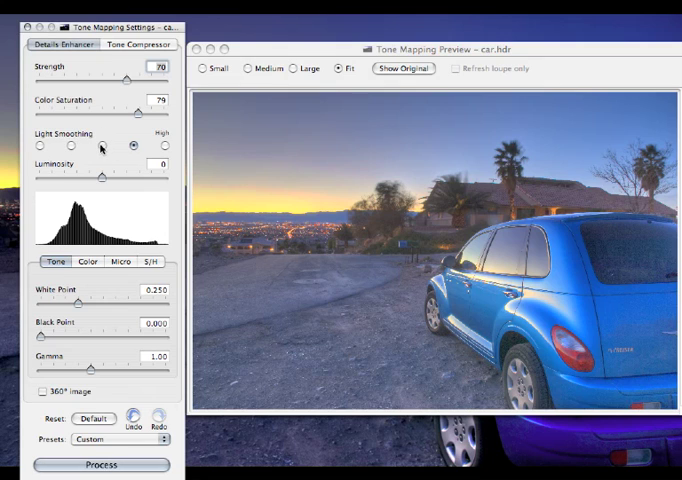
pyautogui.click(100, 145)
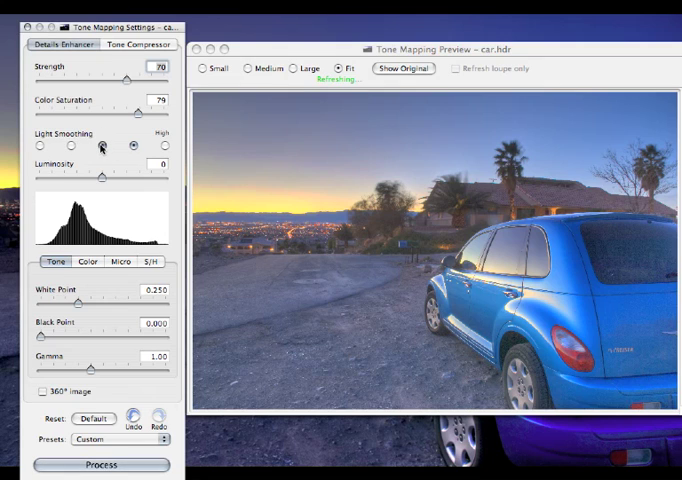
pyautogui.click(99, 147)
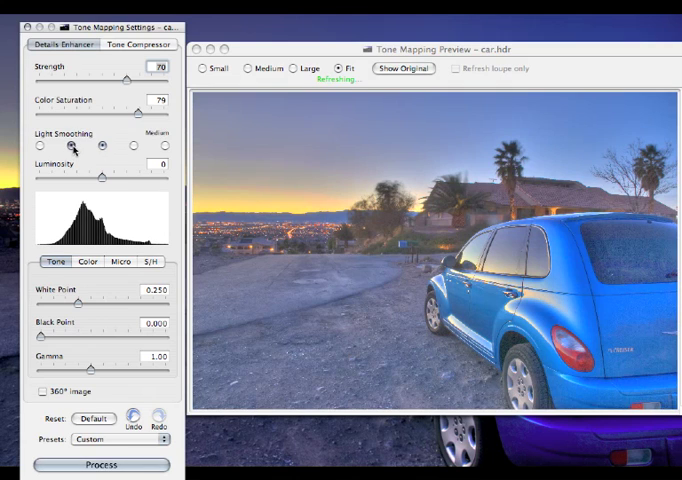
pyautogui.click(97, 146)
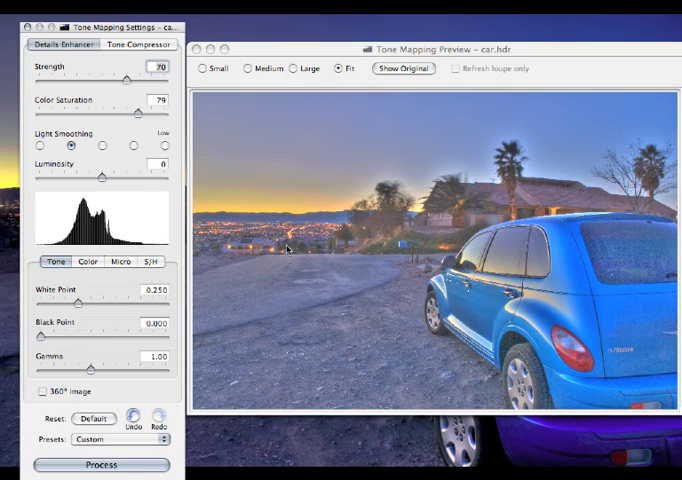
pyautogui.click(27, 146)
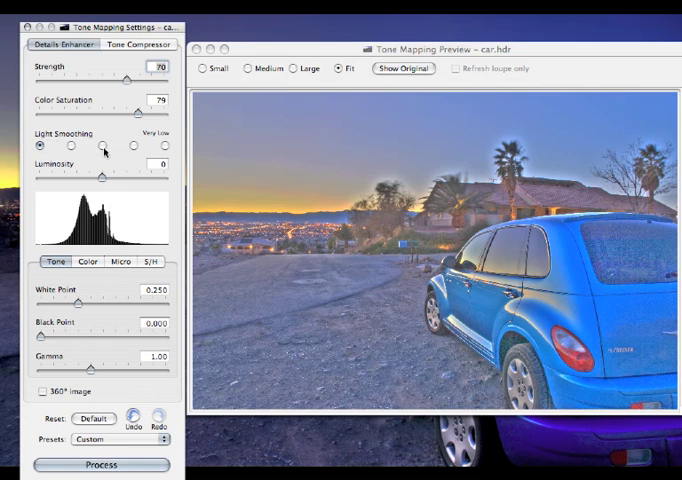
pyautogui.click(104, 146)
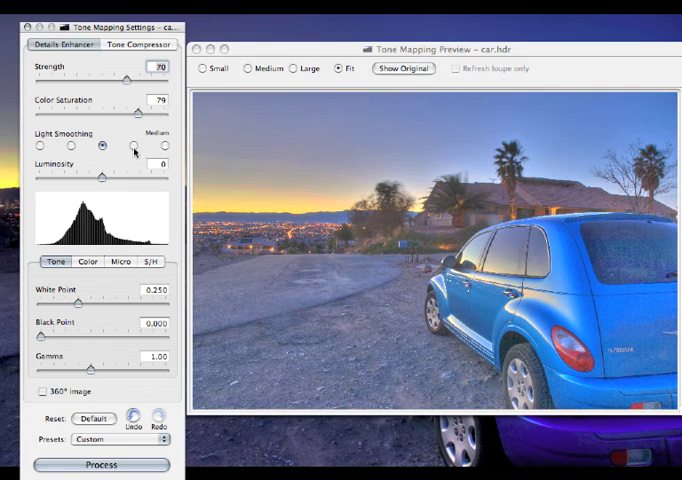
pyautogui.click(133, 146)
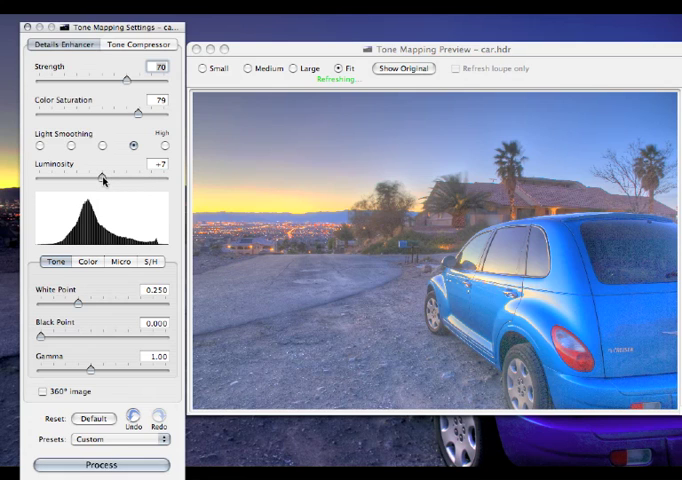
# Try a brighter Luminosity, then settle it at -5 to darken the car preview.
pyautogui.moveTo(103, 178); pyautogui.dragTo(95, 178)
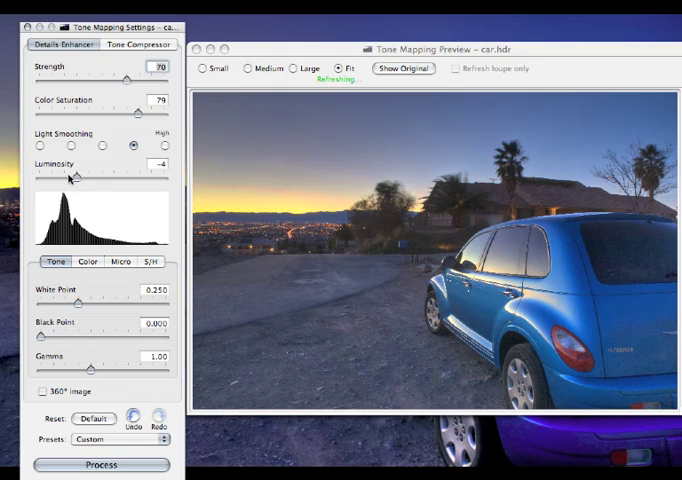
pyautogui.moveTo(72, 175); pyautogui.dragTo(68, 175)
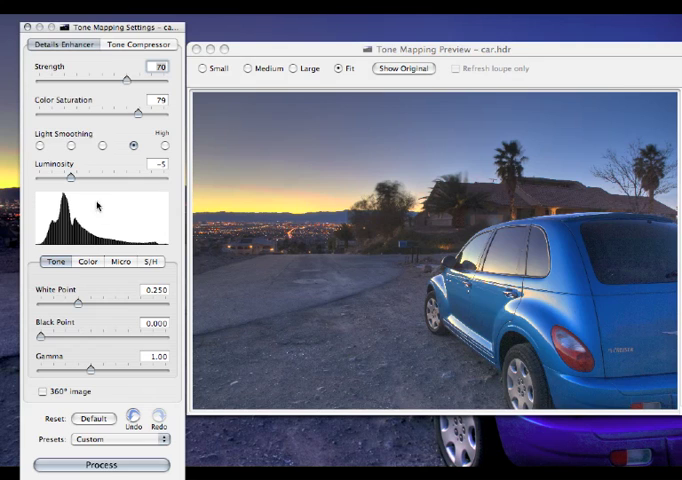
pyautogui.moveTo(90, 220)
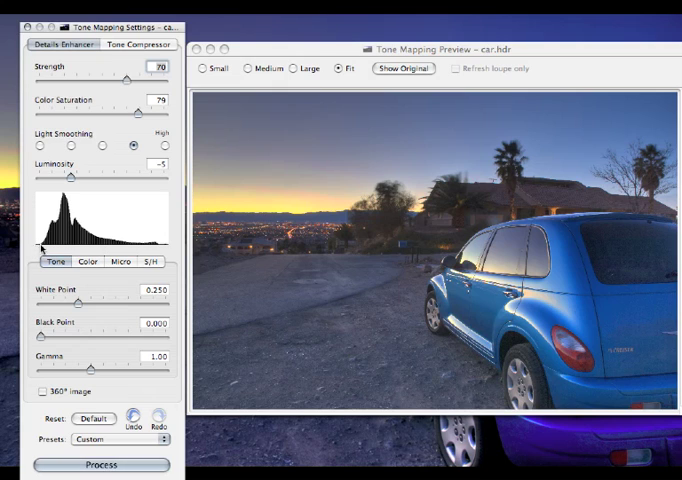
pyautogui.moveTo(159, 338)
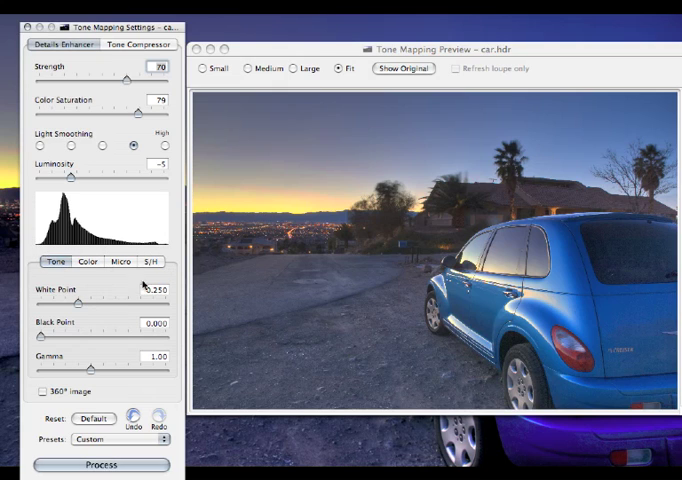
pyautogui.moveTo(62, 284)
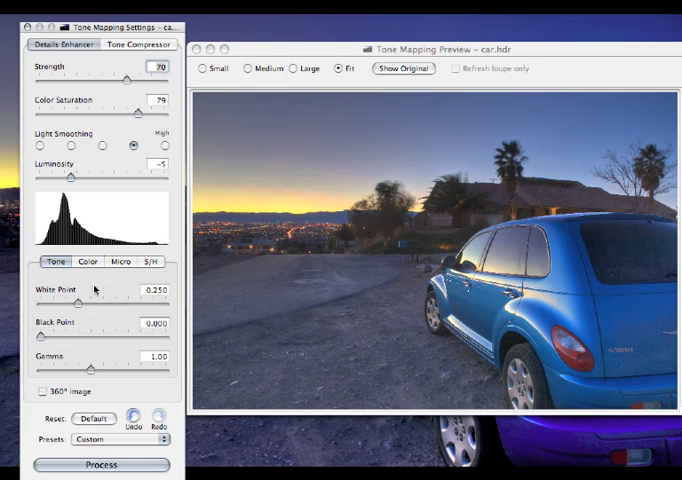
pyautogui.moveTo(106, 307)
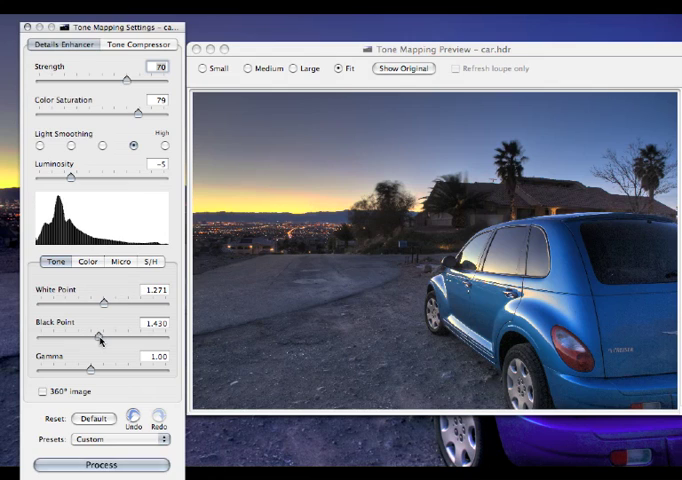
# Adjust the Black Point slider, pulling it back to 2.199 after a first try.
pyautogui.moveTo(110, 338); pyautogui.dragTo(95, 338)
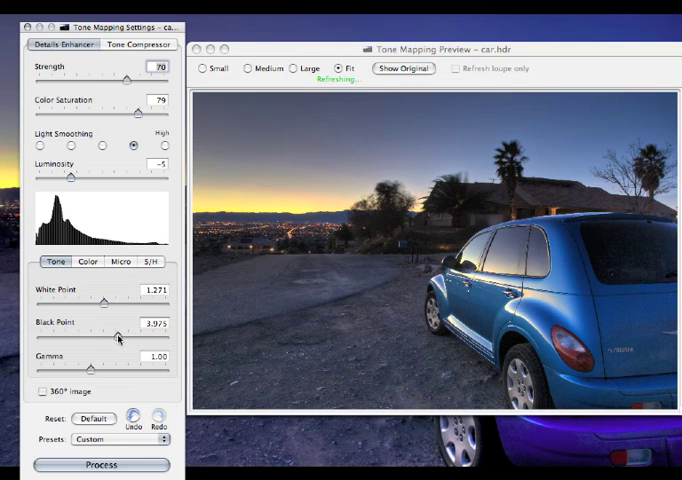
pyautogui.moveTo(119, 336); pyautogui.dragTo(111, 336)
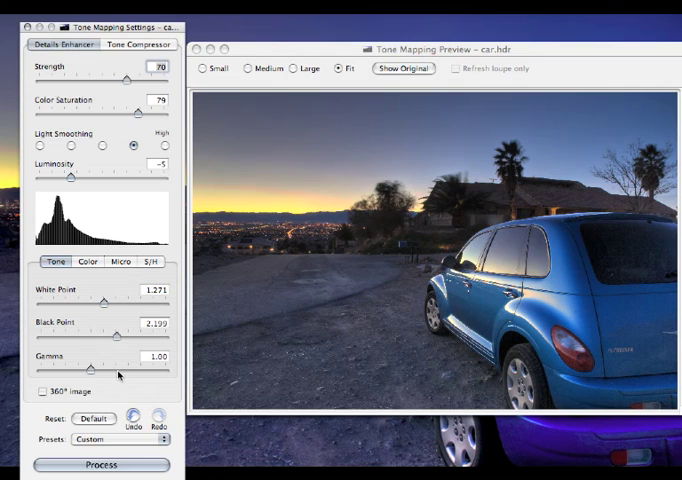
pyautogui.moveTo(118, 375)
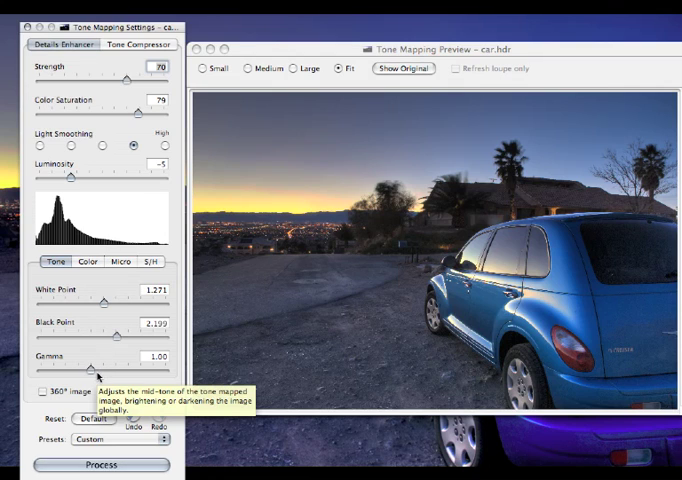
pyautogui.moveTo(113, 396)
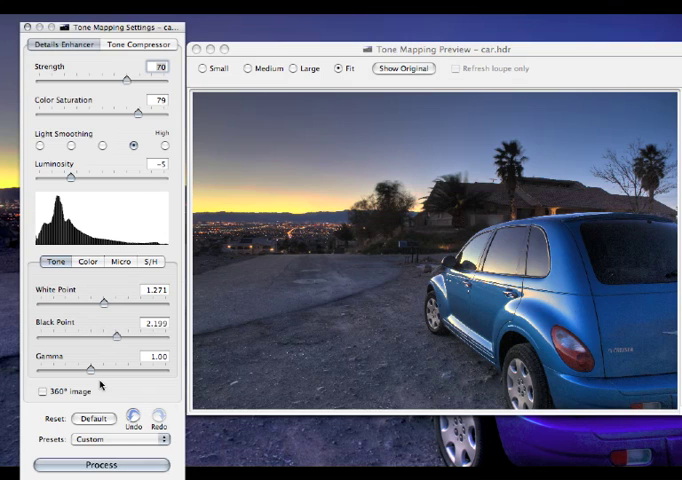
pyautogui.moveTo(125, 371)
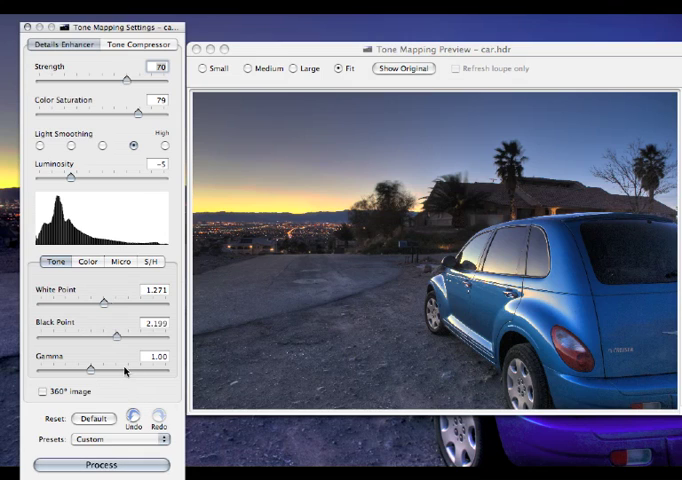
pyautogui.moveTo(88, 263)
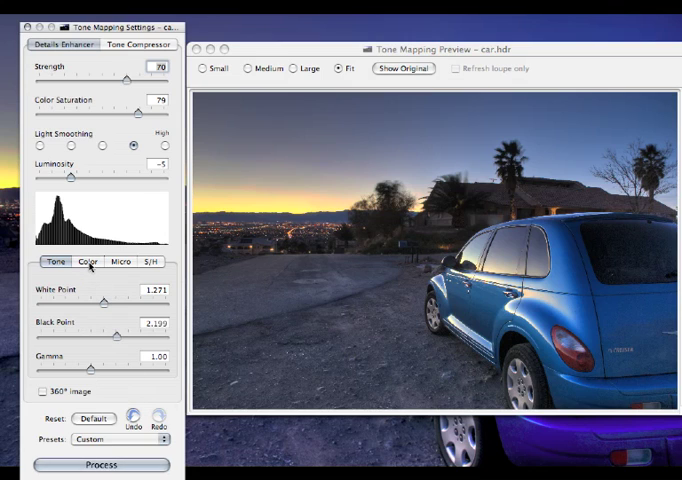
# In Color settings, try warming Temperature, then cool it to -1.
pyautogui.click(89, 262)
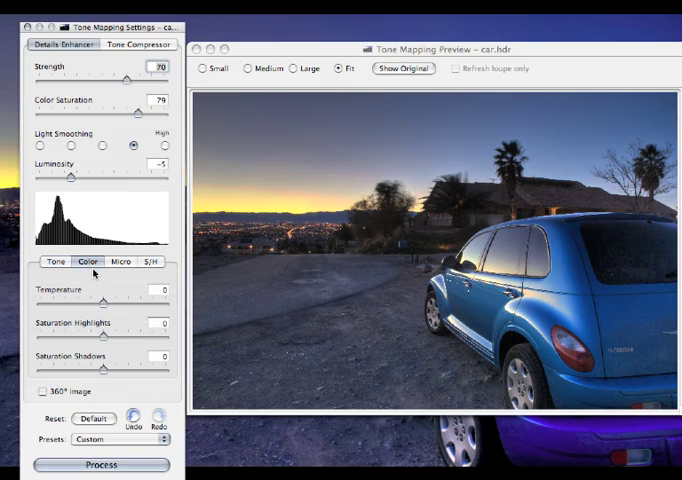
pyautogui.moveTo(106, 308)
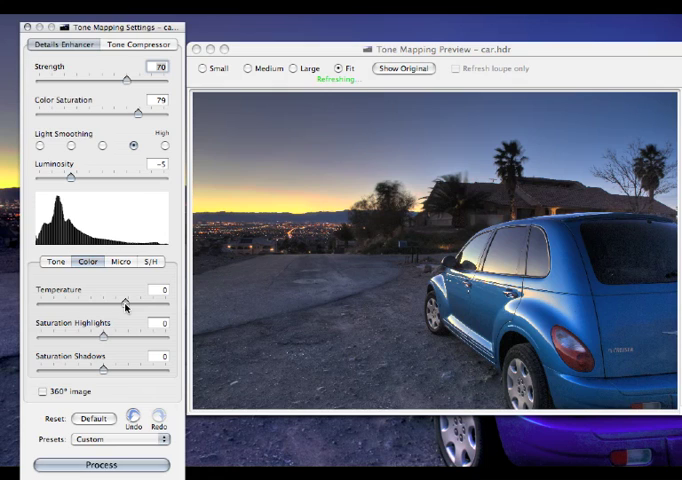
pyautogui.moveTo(123, 302); pyautogui.dragTo(128, 302)
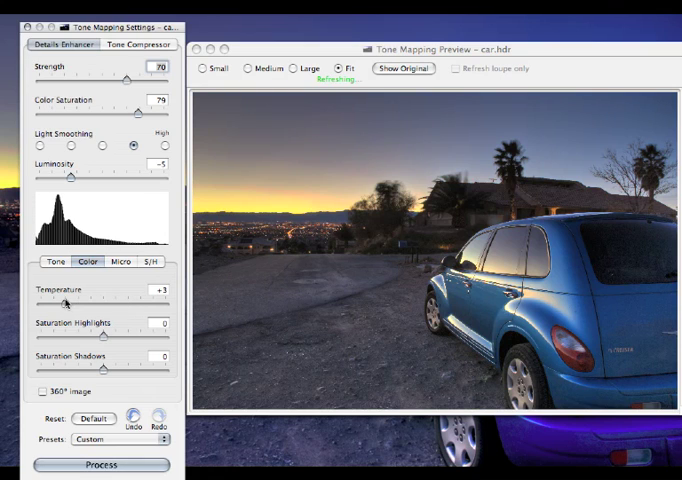
pyautogui.moveTo(75, 303); pyautogui.dragTo(50, 303)
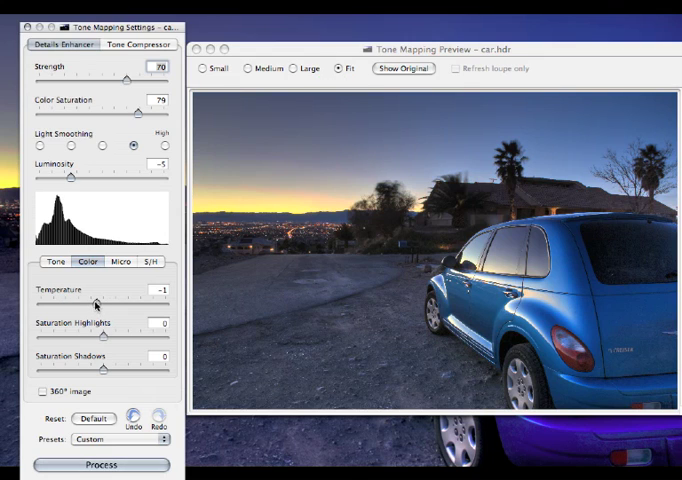
pyautogui.moveTo(125, 343)
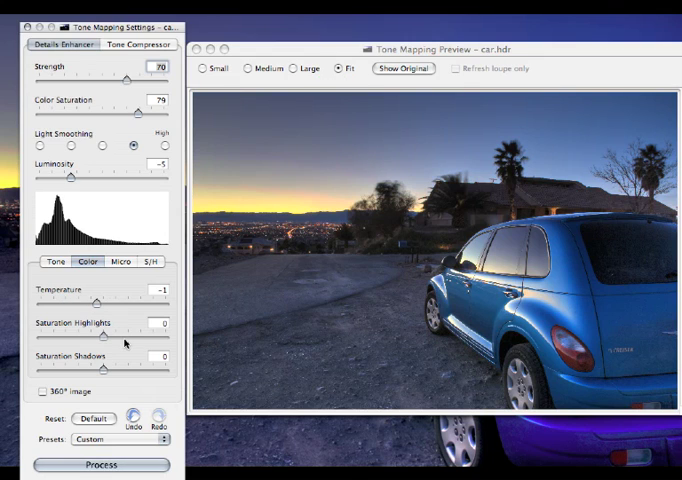
pyautogui.moveTo(125, 340)
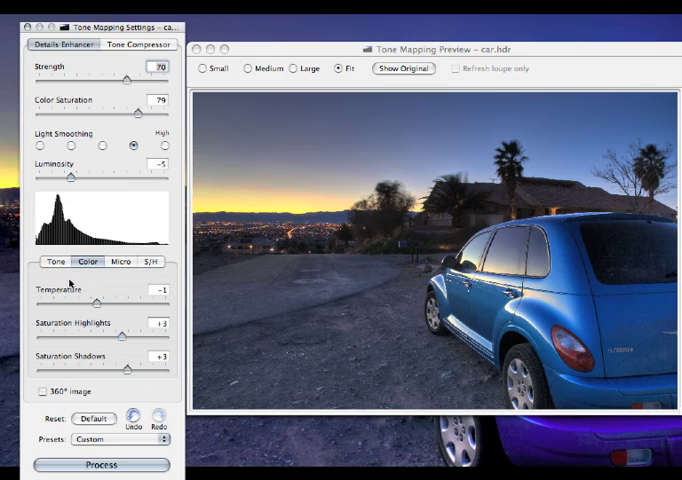
pyautogui.moveTo(120, 323)
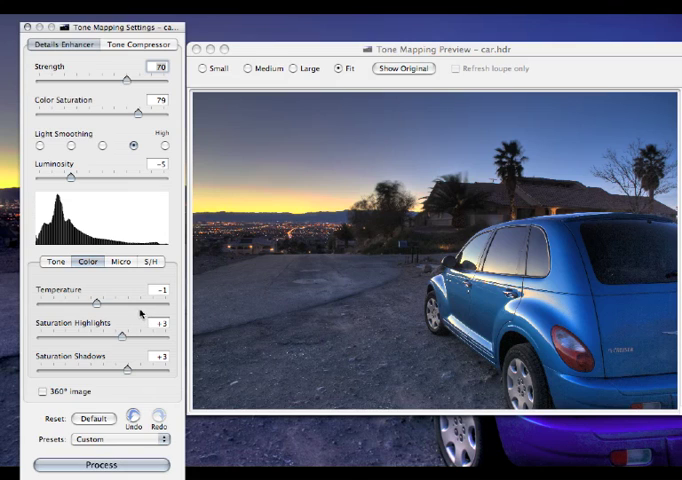
# Bring up the Micro settings showing Microcontrast and Micro-smoothing.
pyautogui.click(123, 264)
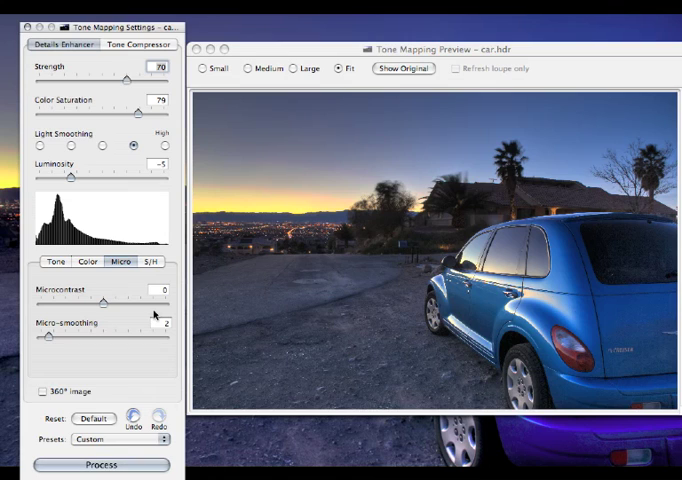
pyautogui.moveTo(154, 314)
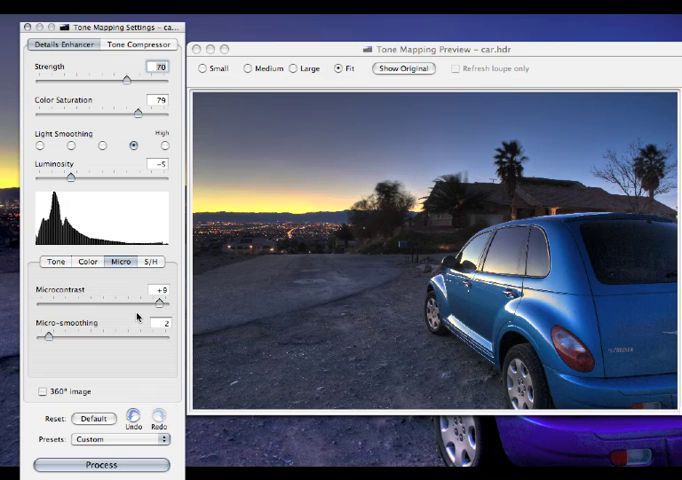
pyautogui.moveTo(84, 347)
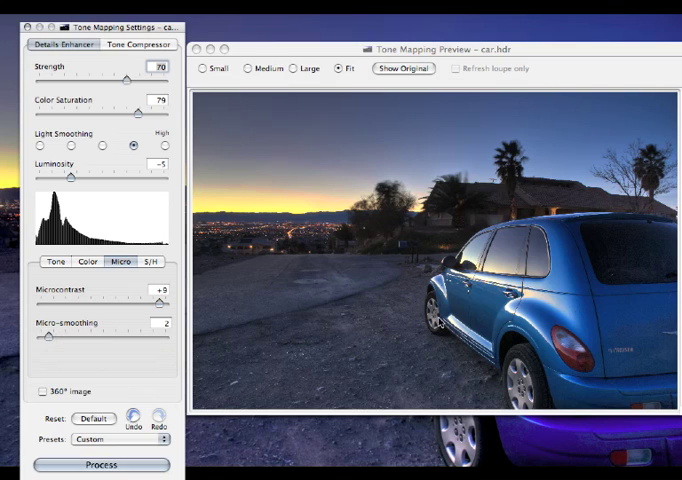
pyautogui.moveTo(404, 228)
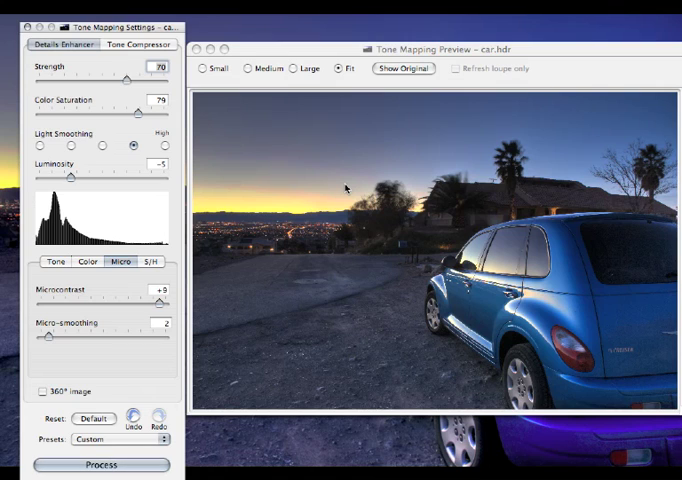
pyautogui.moveTo(114, 327)
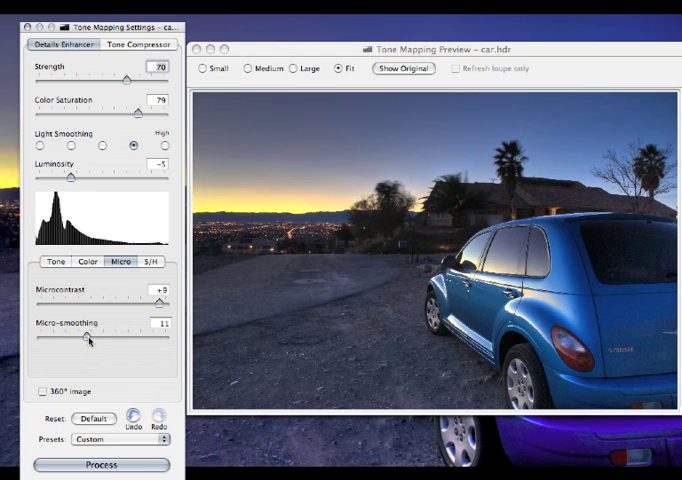
pyautogui.moveTo(158, 282)
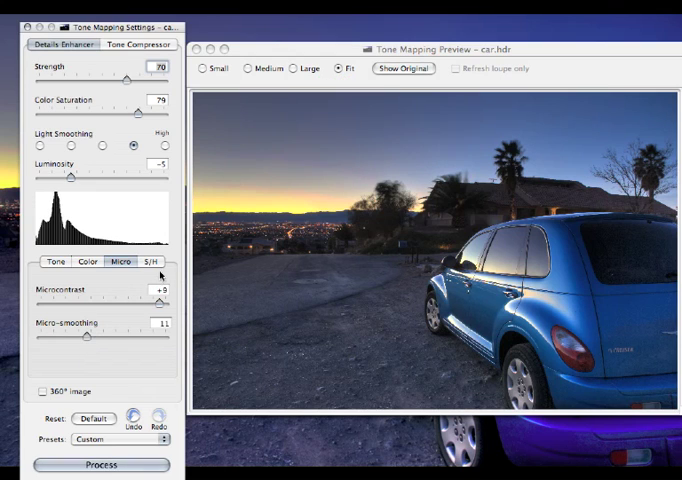
# Bring up the S/H settings for highlights and shadows smoothing.
pyautogui.click(151, 262)
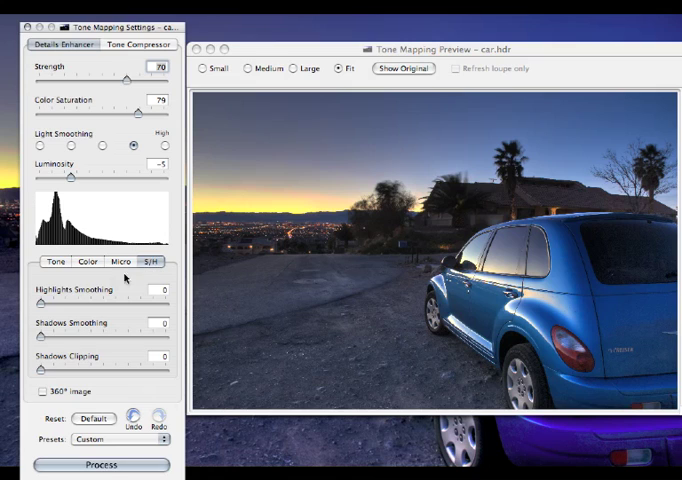
pyautogui.moveTo(40, 303)
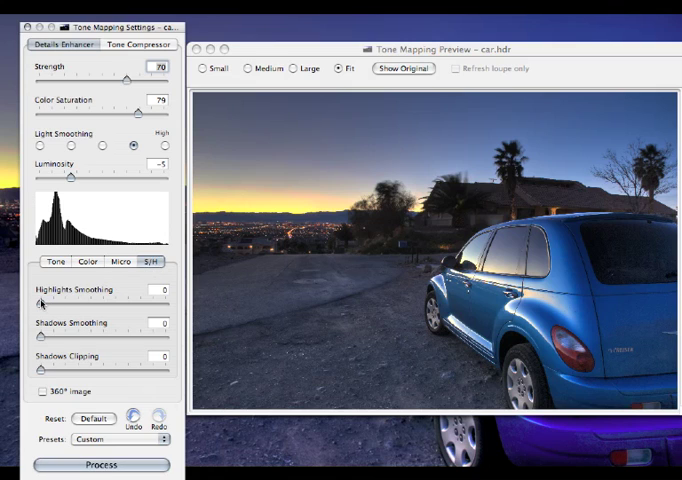
pyautogui.moveTo(40, 305)
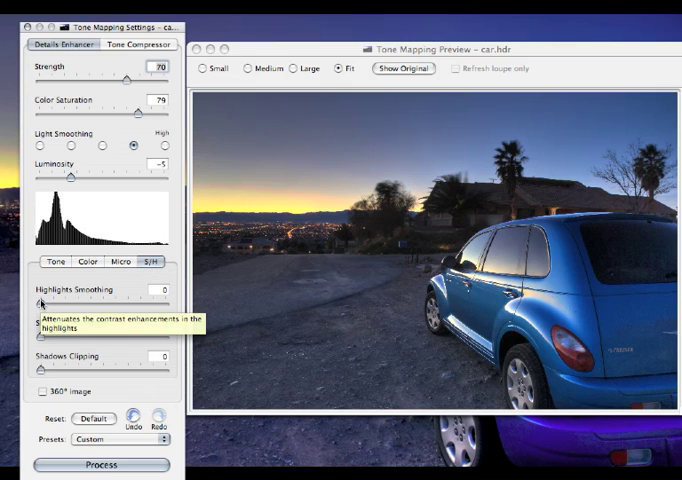
pyautogui.moveTo(42, 302)
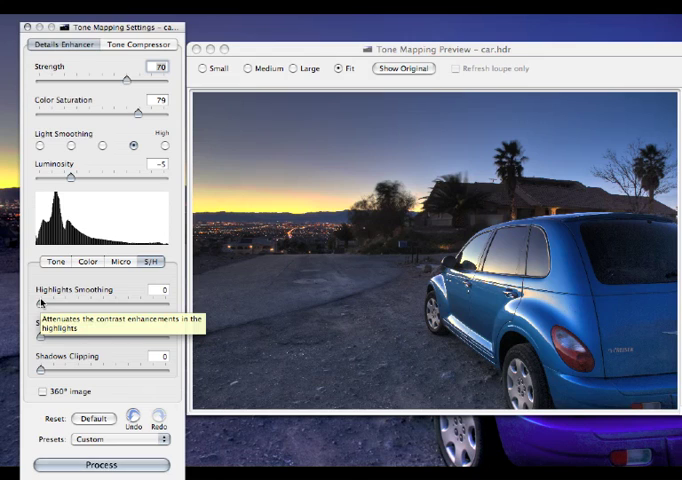
pyautogui.moveTo(325, 225)
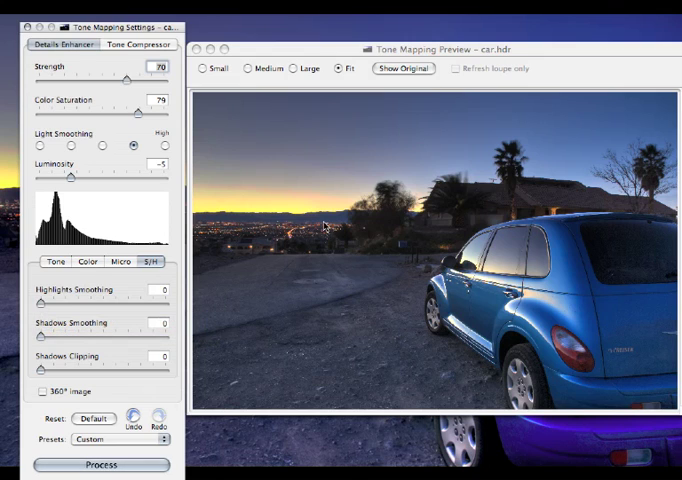
pyautogui.moveTo(279, 206)
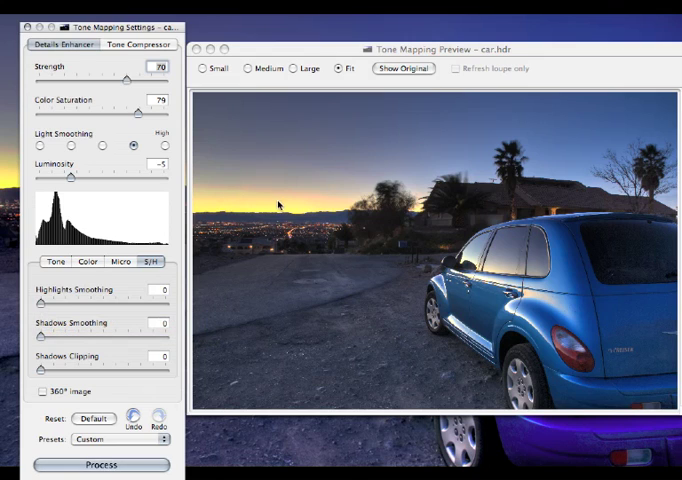
pyautogui.moveTo(253, 198)
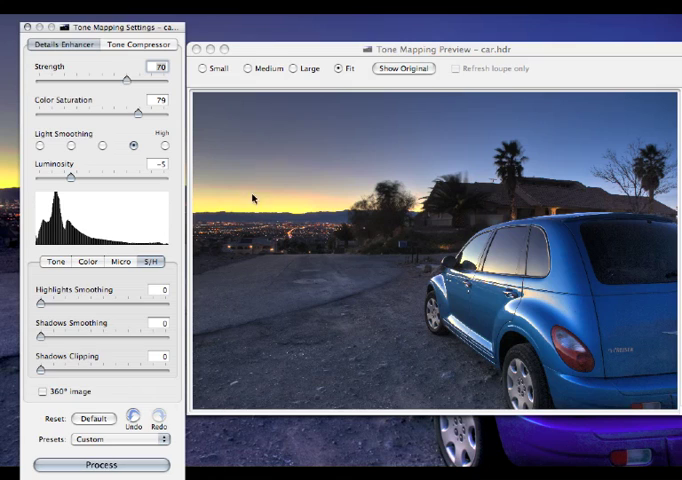
pyautogui.moveTo(264, 182)
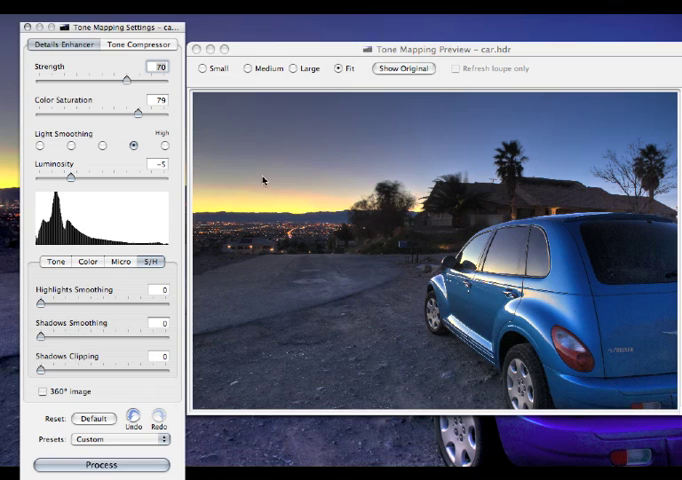
pyautogui.moveTo(249, 202)
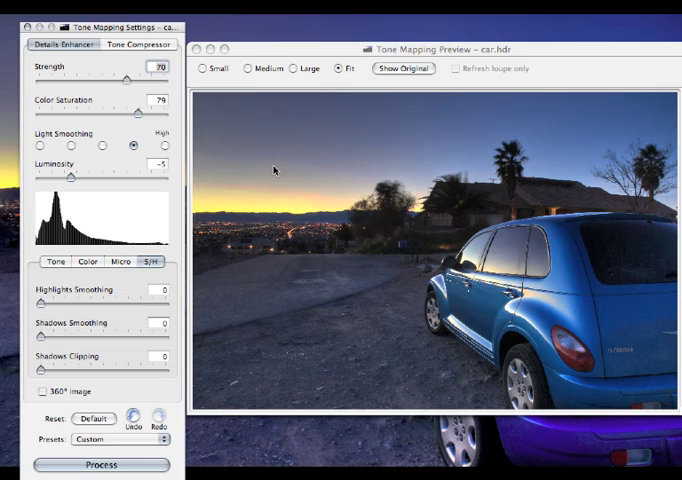
pyautogui.moveTo(43, 306)
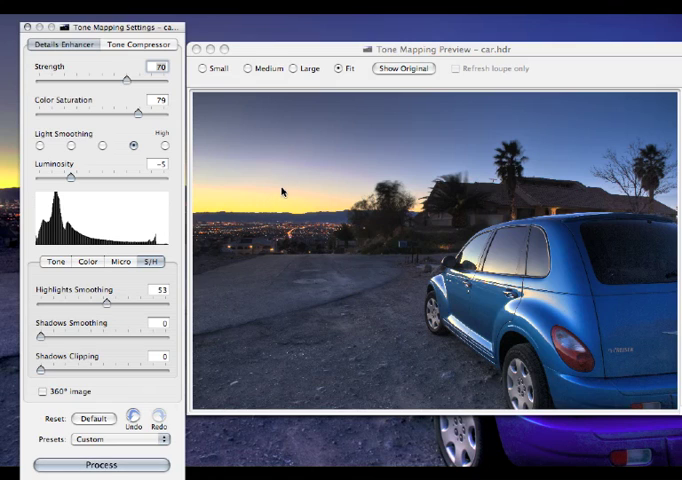
pyautogui.moveTo(110, 302)
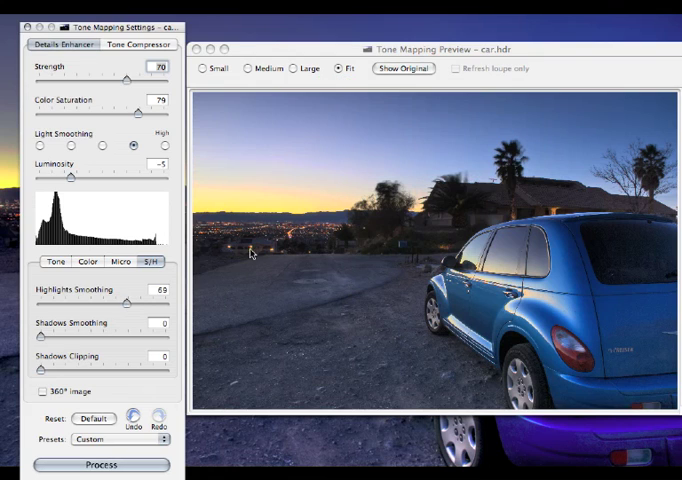
pyautogui.moveTo(407, 131)
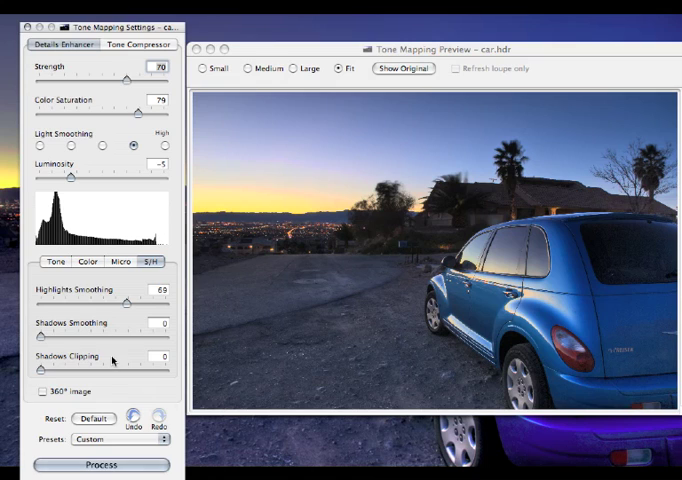
pyautogui.moveTo(376, 326)
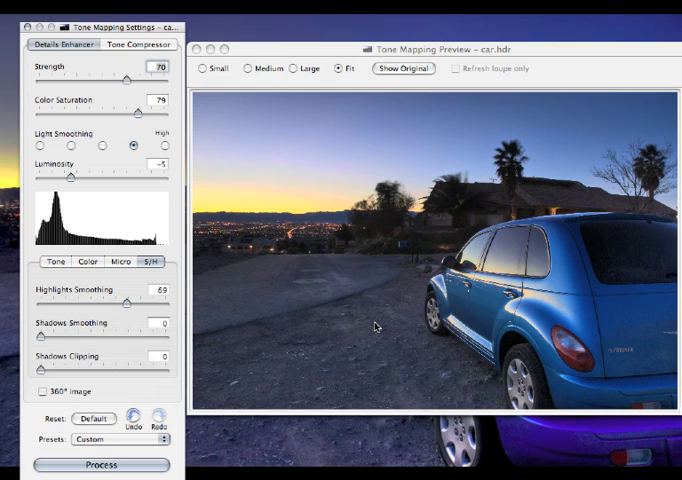
pyautogui.moveTo(76, 179)
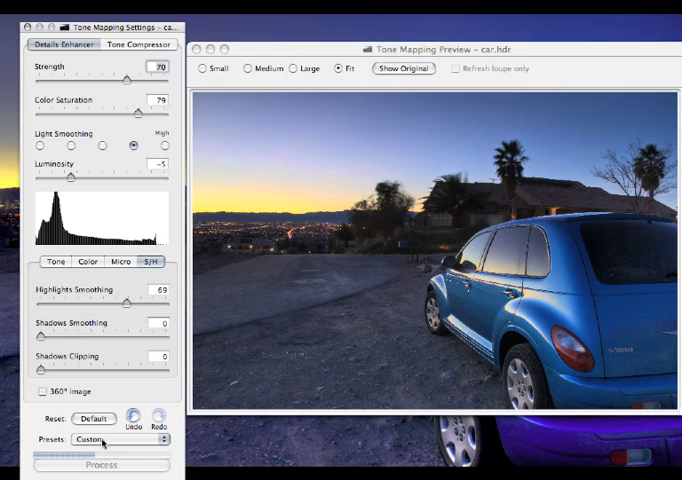
pyautogui.moveTo(472, 310)
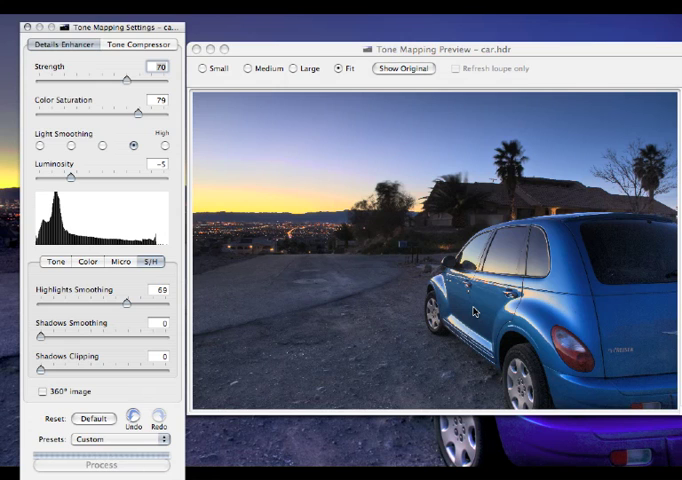
# Save the processed image as car_tonemapped in TIFF 16 bits/channel format.
pyautogui.click(107, 463)
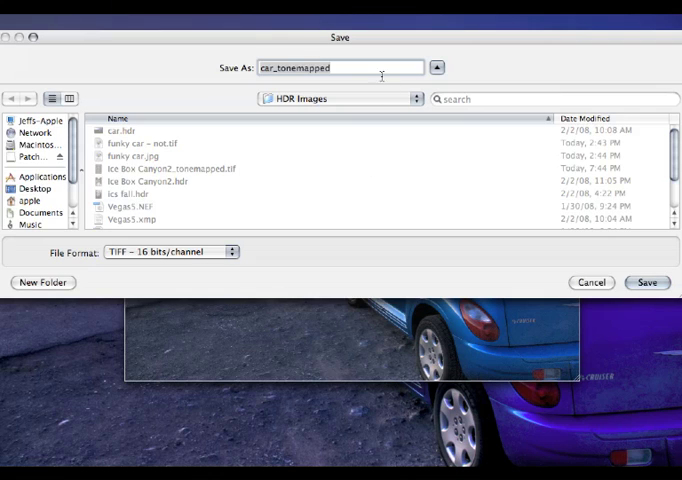
pyautogui.moveTo(337, 74)
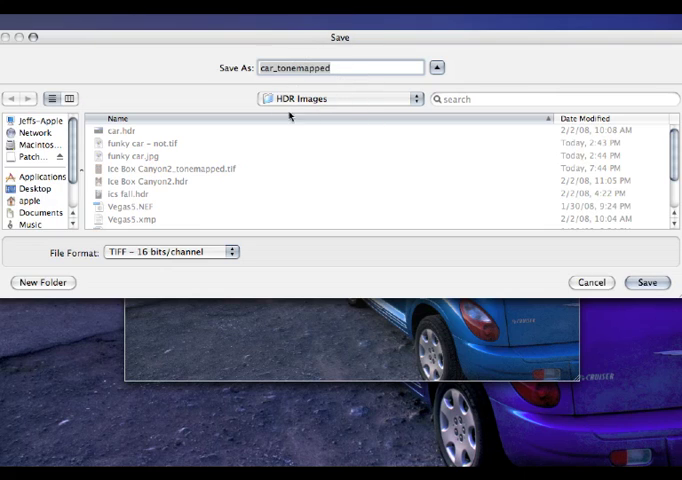
pyautogui.click(170, 252)
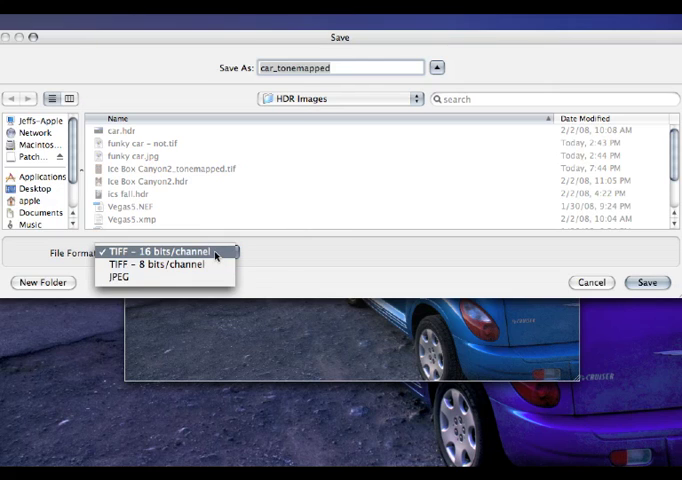
pyautogui.moveTo(202, 277)
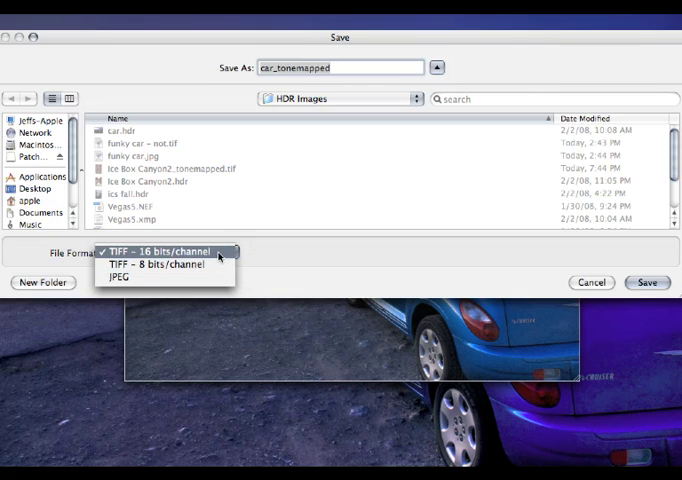
pyautogui.click(155, 251)
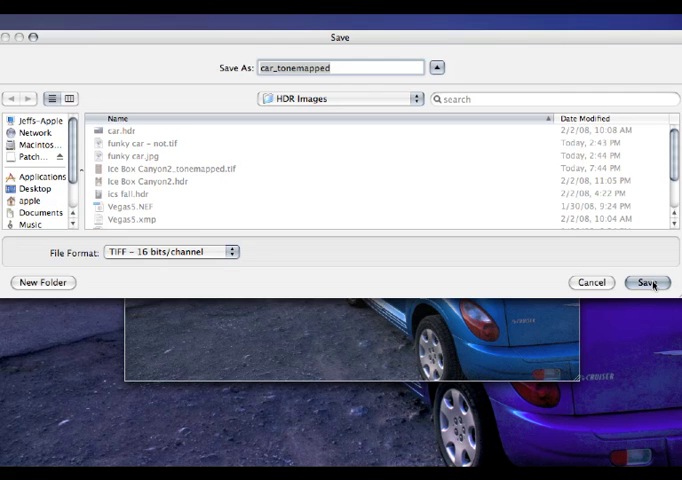
pyautogui.click(648, 282)
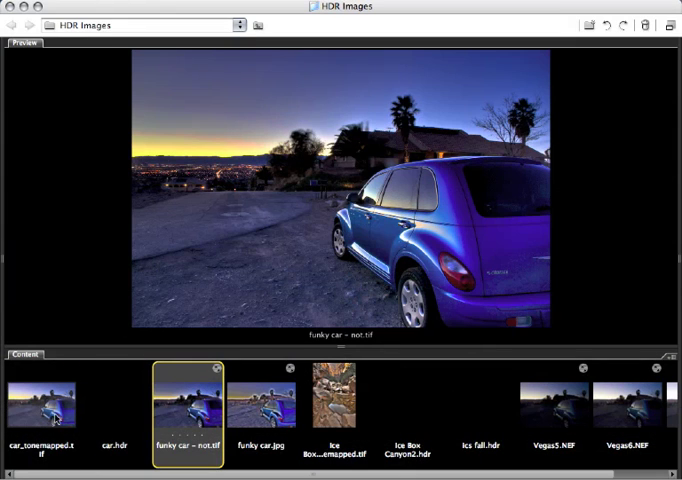
# Preview car_tonemapped.tif, compare it with funky car - not.tif, then return to it.
pyautogui.click(44, 406)
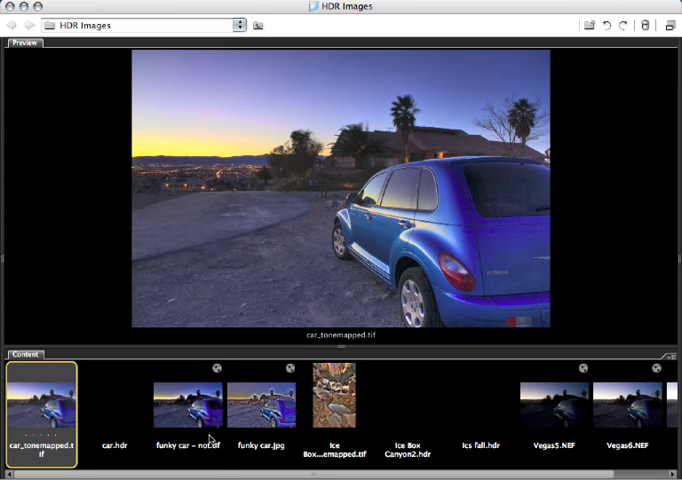
pyautogui.click(197, 412)
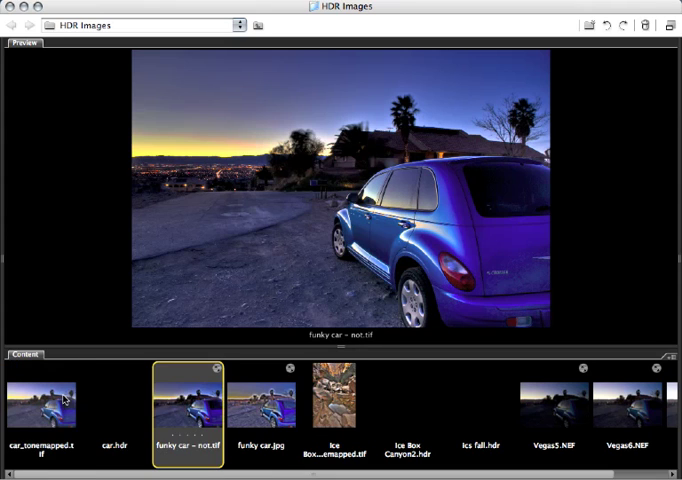
pyautogui.click(47, 407)
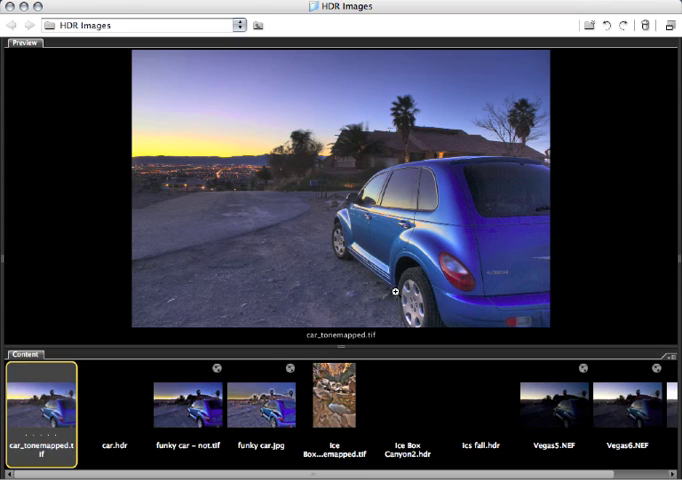